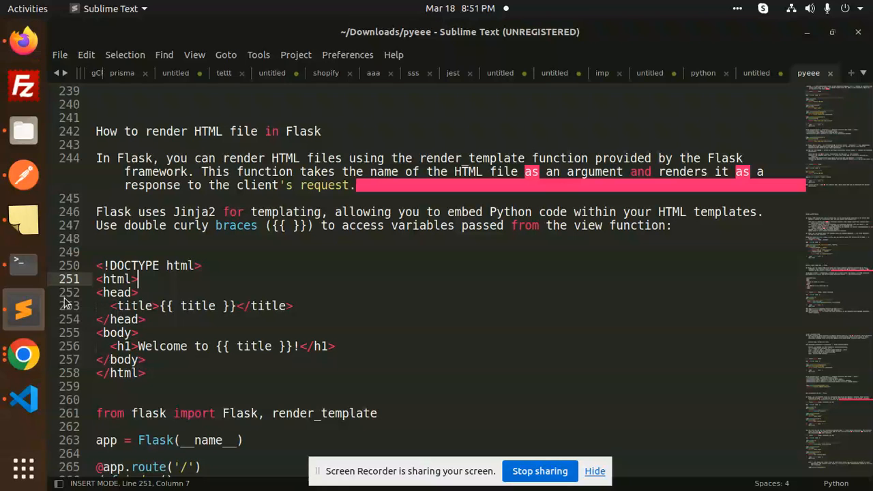
# - Read the Flask HTML-rendering notes in Sublime Text, then switch to app.py in Visual Studio Code
pyautogui.click(202, 265)
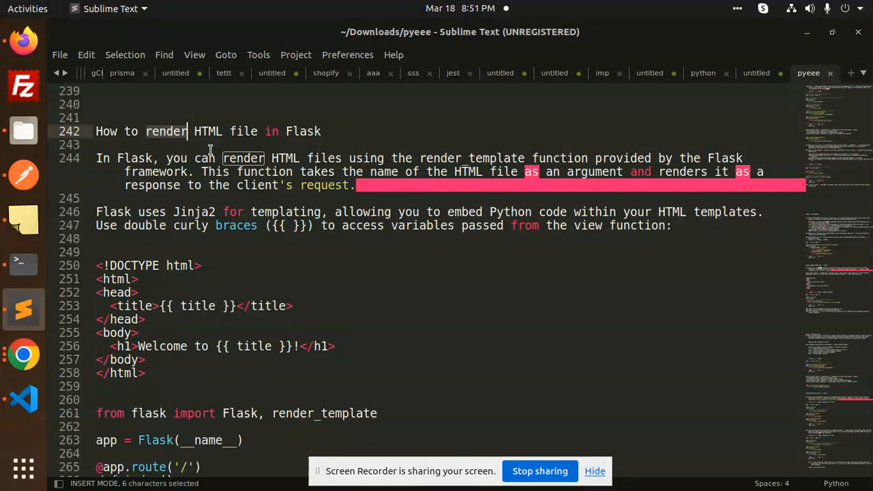
pyautogui.click(96, 237)
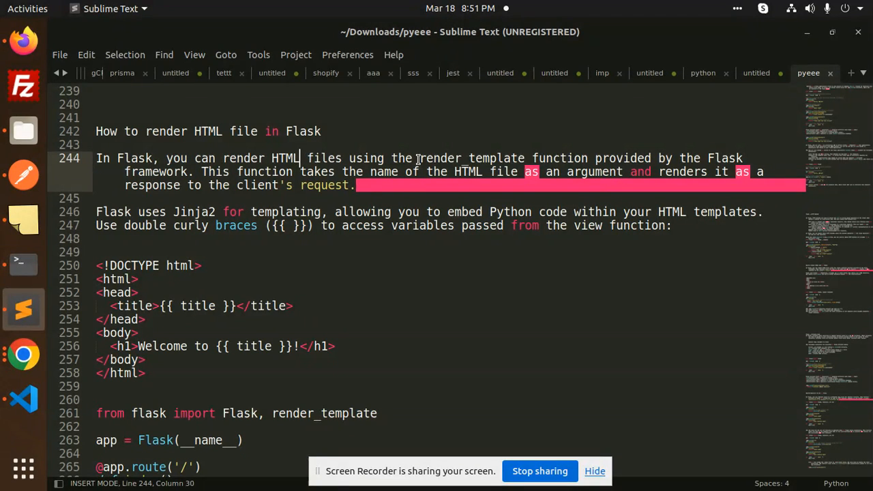
pyautogui.click(501, 158)
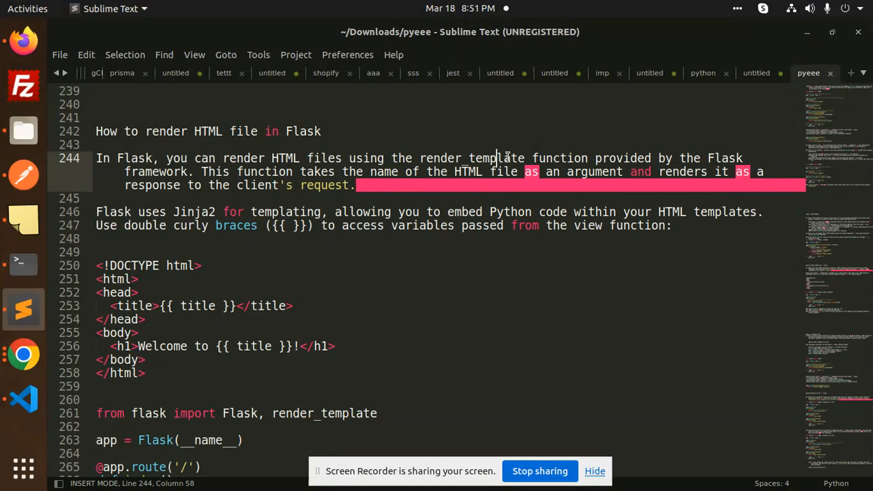
pyautogui.doubleClick(724, 157)
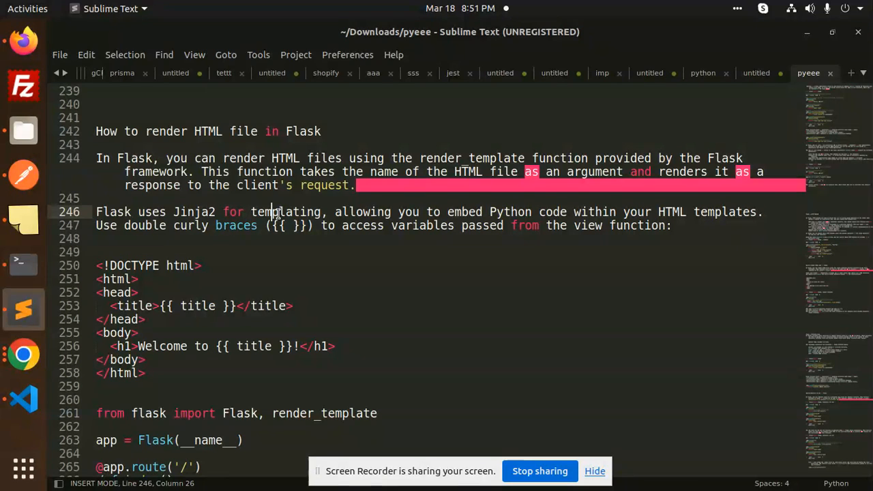
pyautogui.moveTo(555, 203)
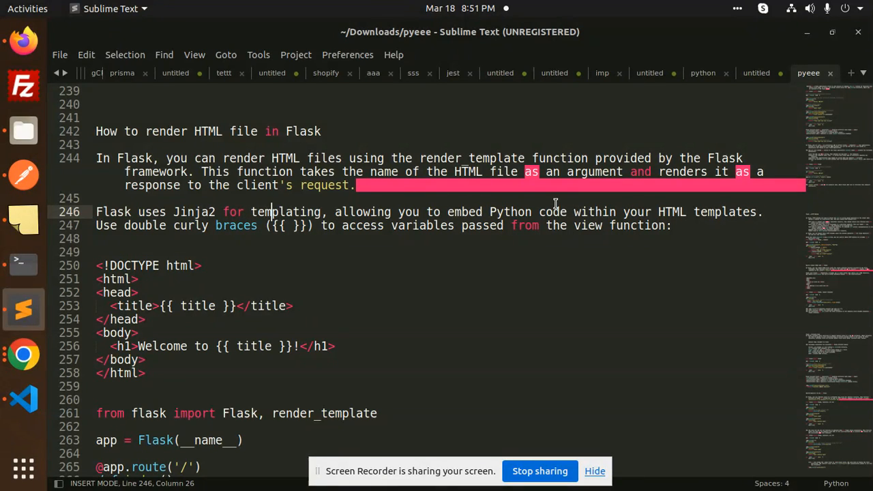
pyautogui.moveTo(300, 238)
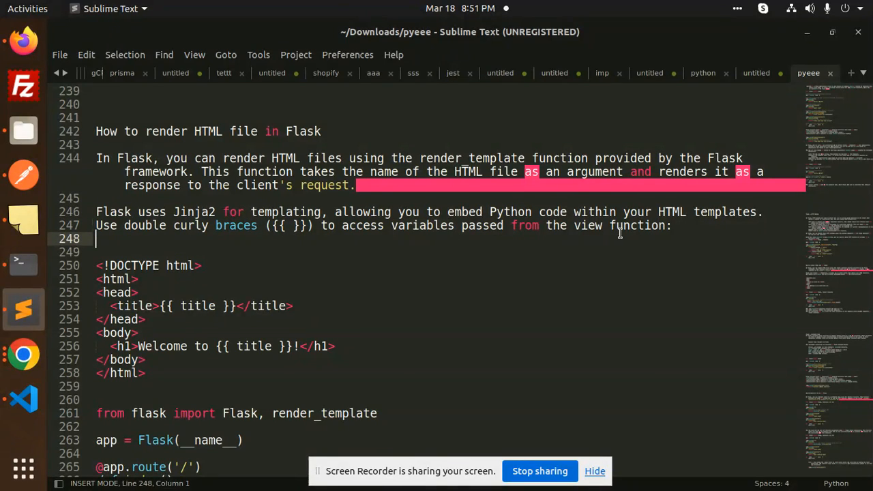
pyautogui.press('Return')
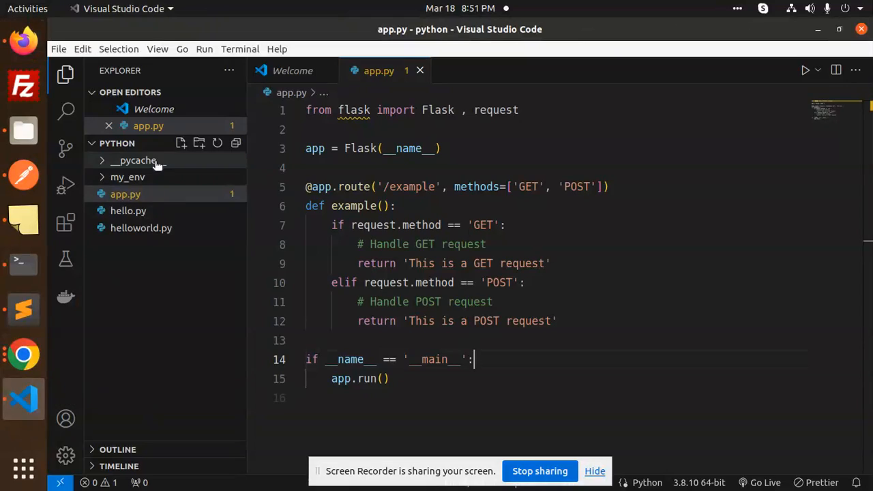
# - Create a 'templates' folder holding index.html with the Jinja2 title template
pyautogui.click(199, 143)
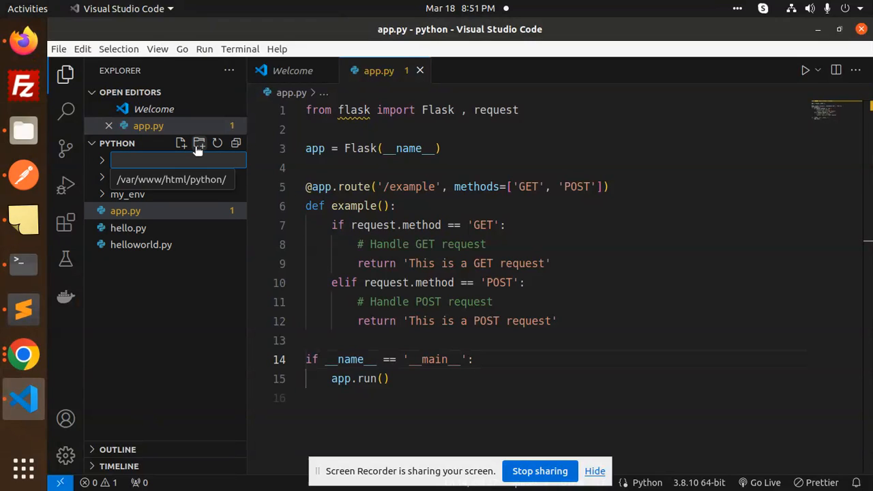
pyautogui.write('templates')
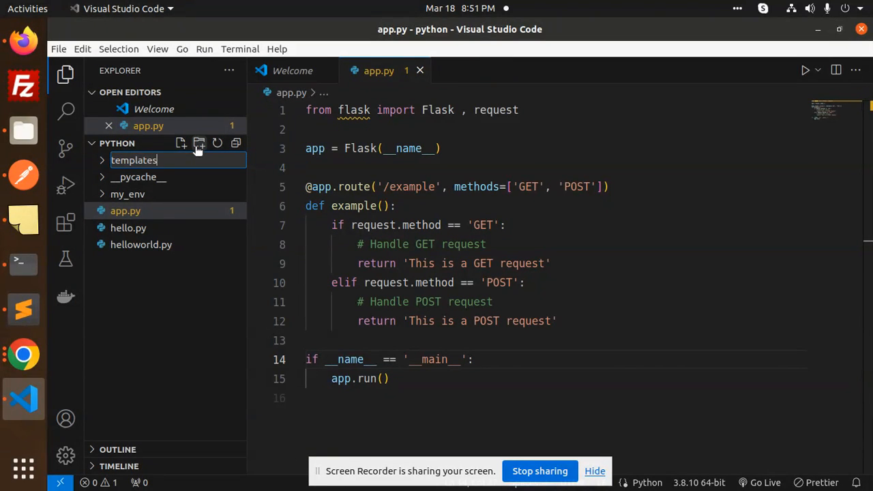
pyautogui.press('Return')
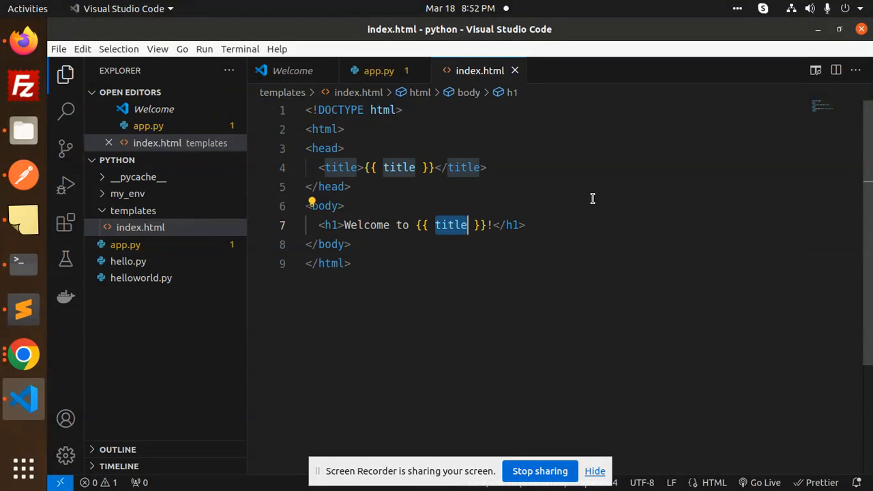
pyautogui.click(378, 70)
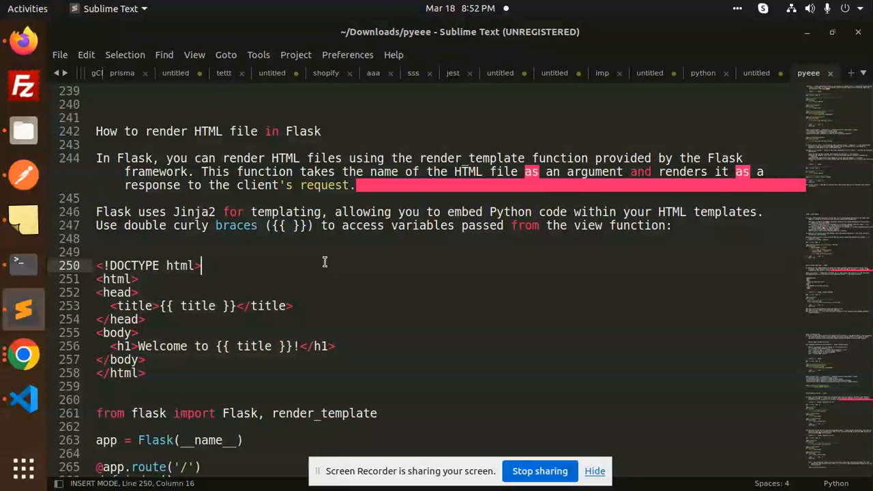
# - Copy the render_template Flask code (lines 261–272) from the notes
pyautogui.scroll(-3)
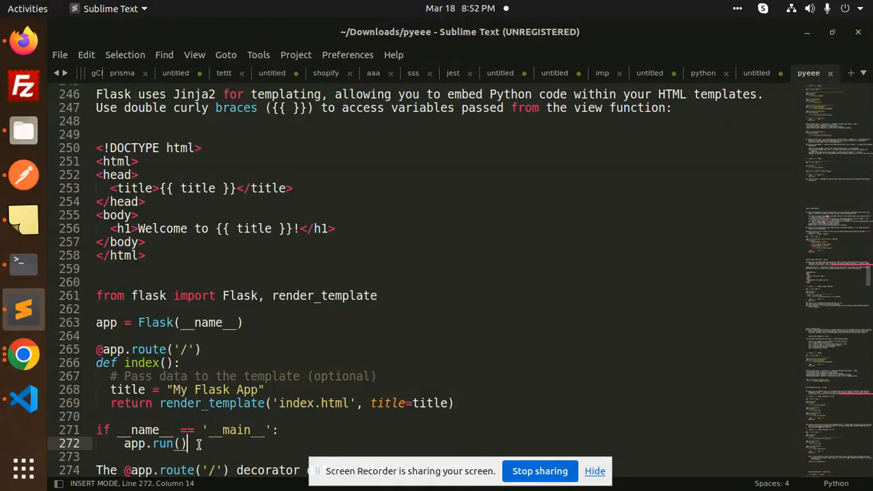
pyautogui.press('ctrl+c')
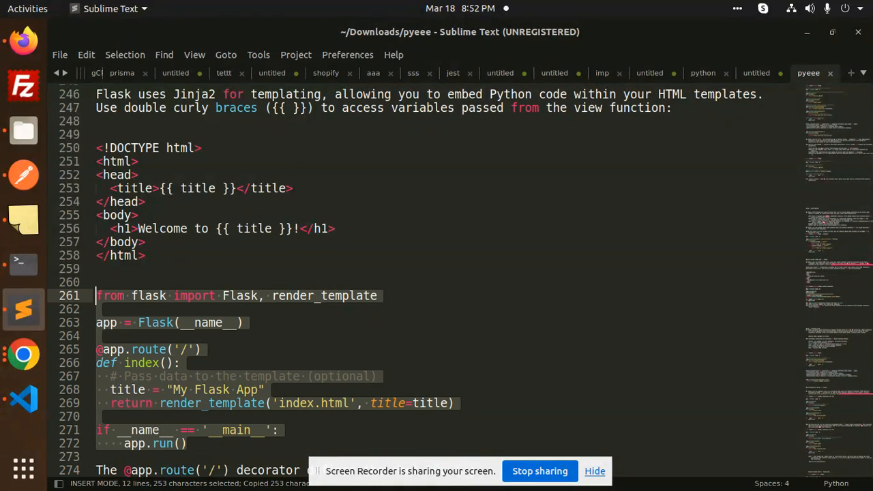
pyautogui.click(22, 399)
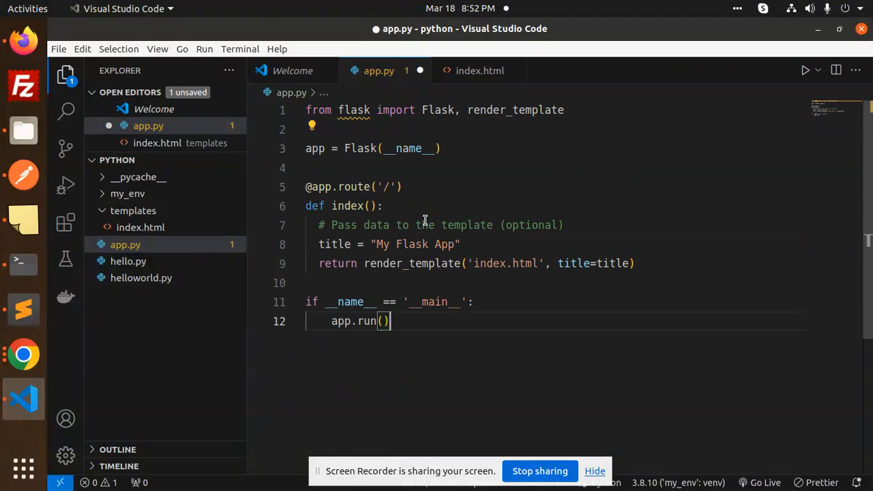
# - Point out render_template, the root route and the title argument in app.py
pyautogui.doubleClick(515, 110)
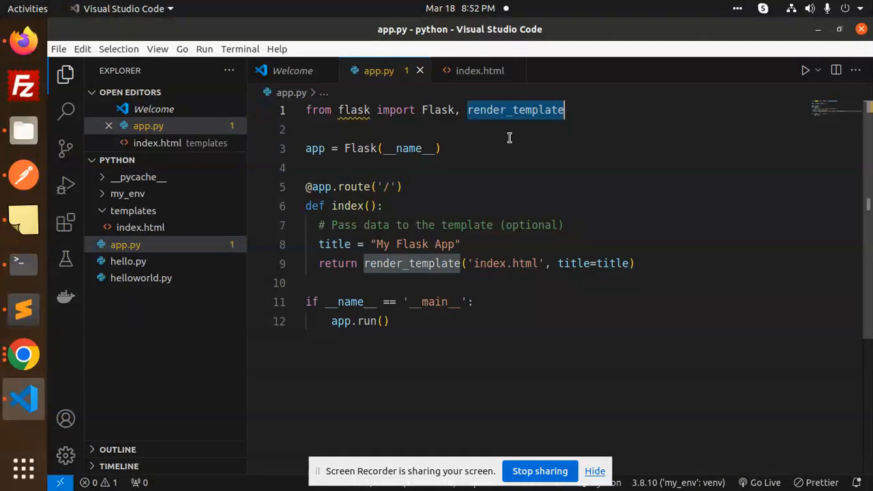
pyautogui.click(402, 186)
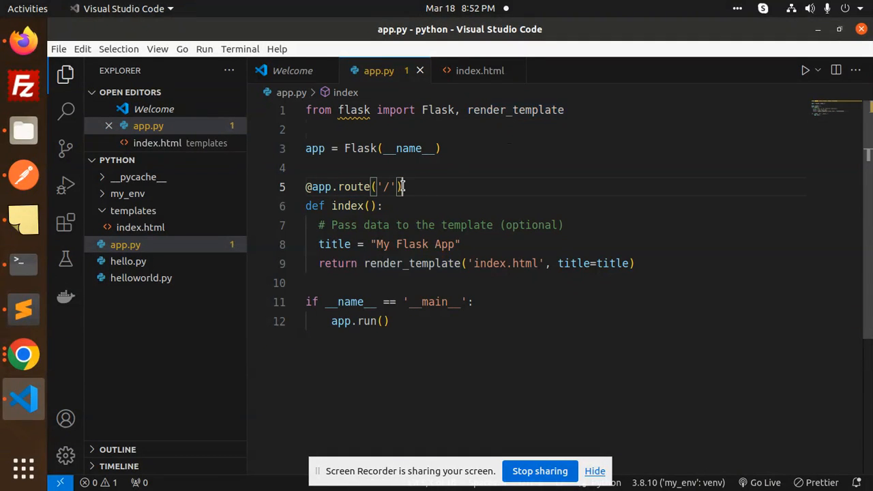
pyautogui.doubleClick(346, 205)
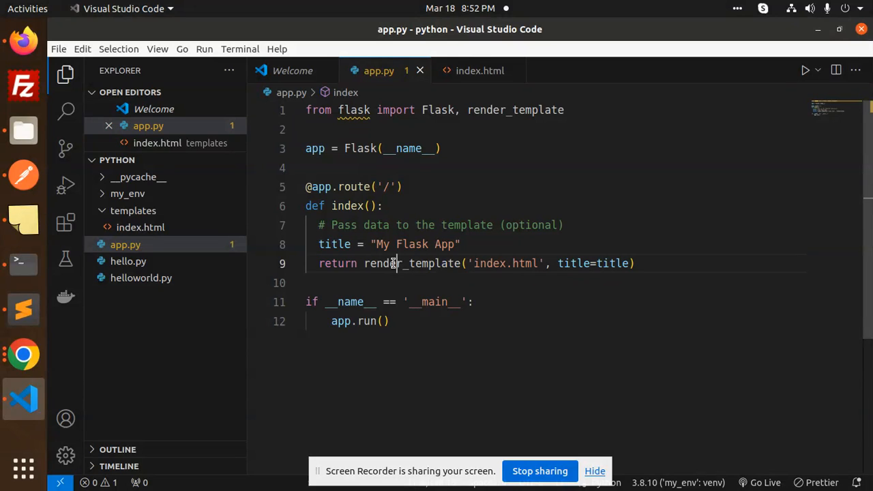
pyautogui.doubleClick(488, 264)
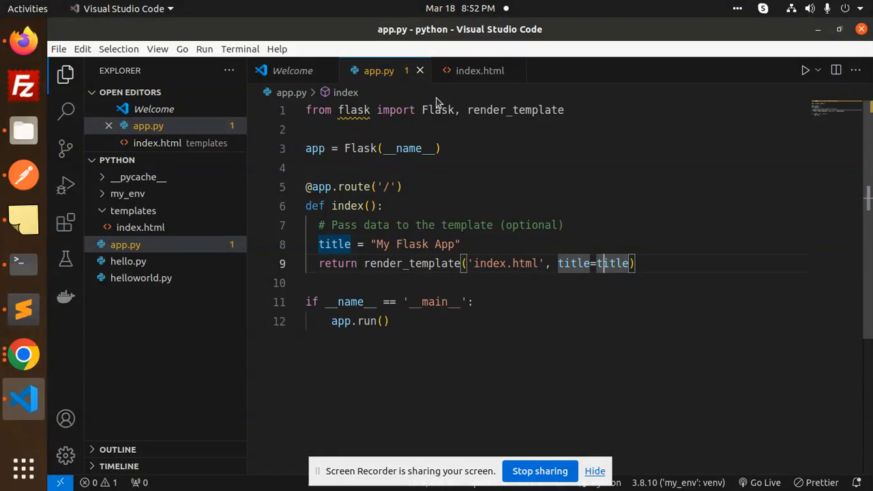
pyautogui.click(479, 70)
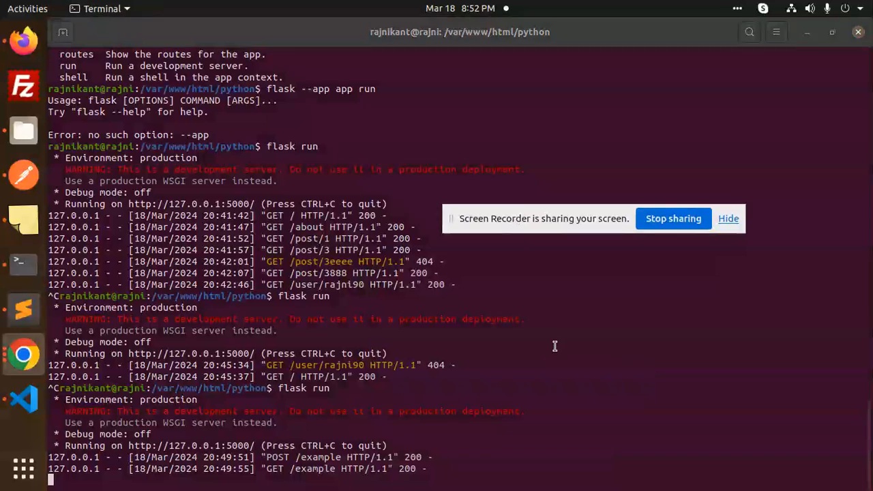
# - Start the server with 'flask run'
pyautogui.write('flask run')
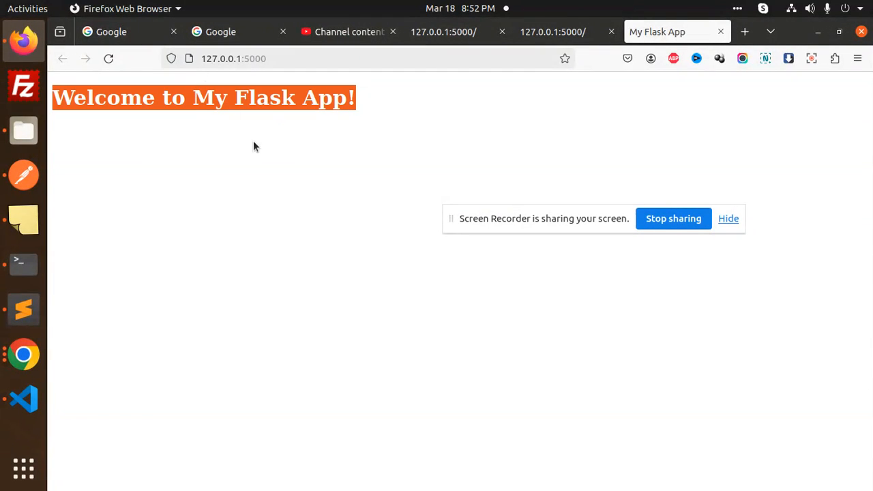
# - Compare index.html and app.py with the rendered page, then return to the Flask notes
pyautogui.click(23, 399)
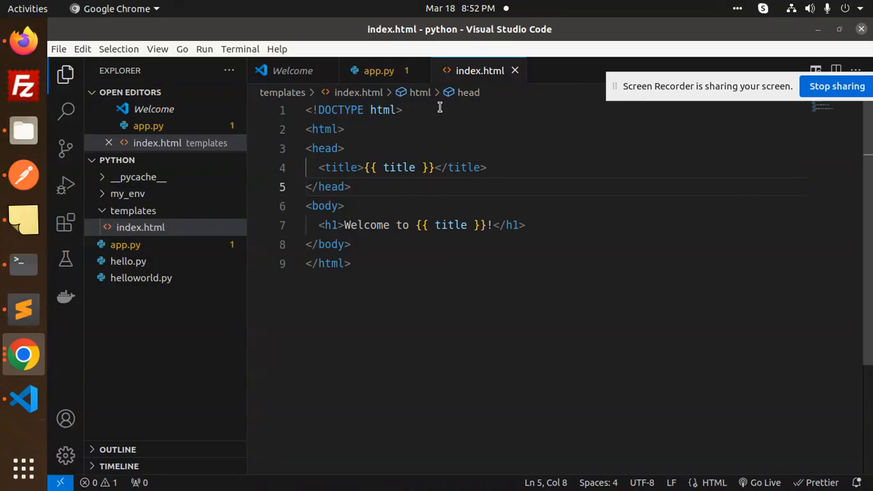
pyautogui.click(378, 70)
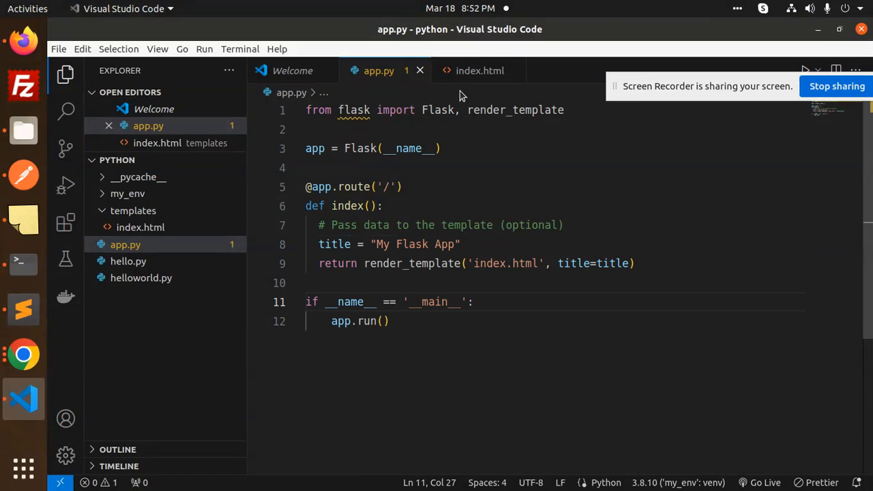
pyautogui.click(480, 70)
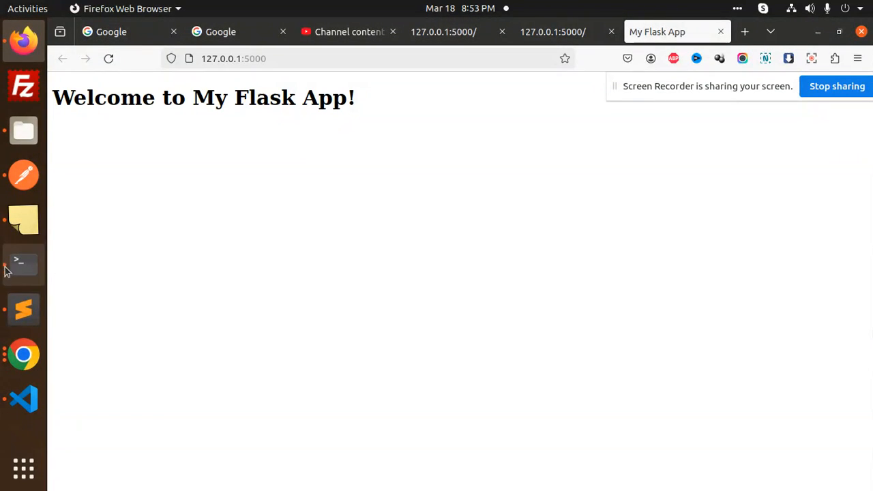
pyautogui.click(23, 398)
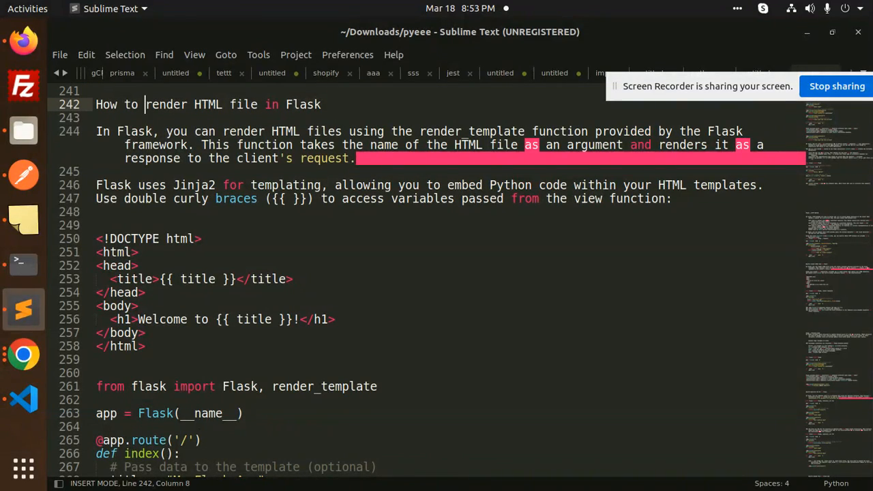
pyautogui.scroll(-3)
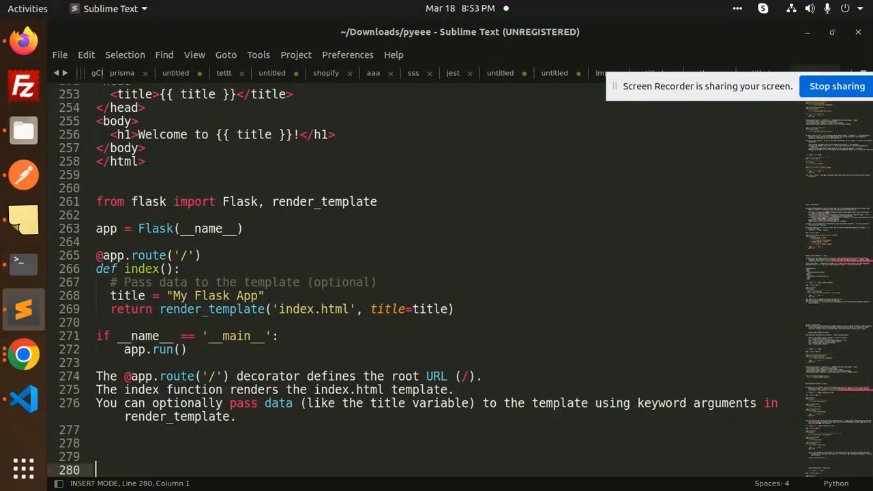
pyautogui.moveTo(717, 39)
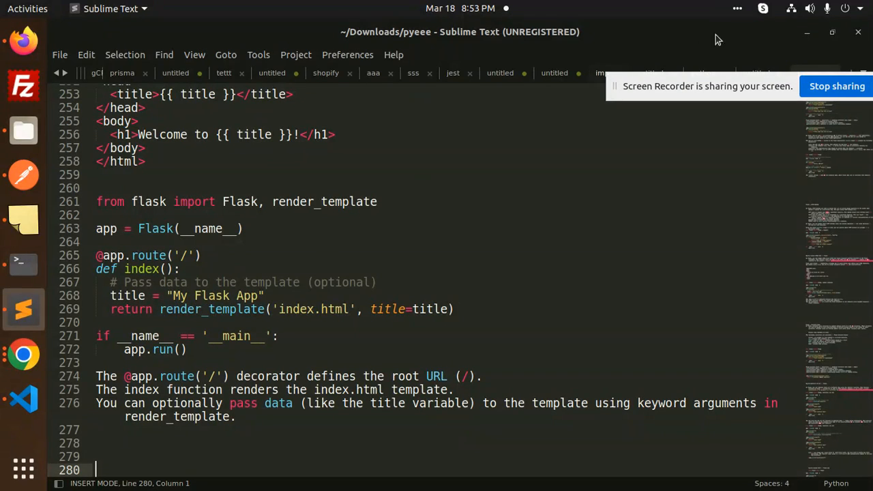